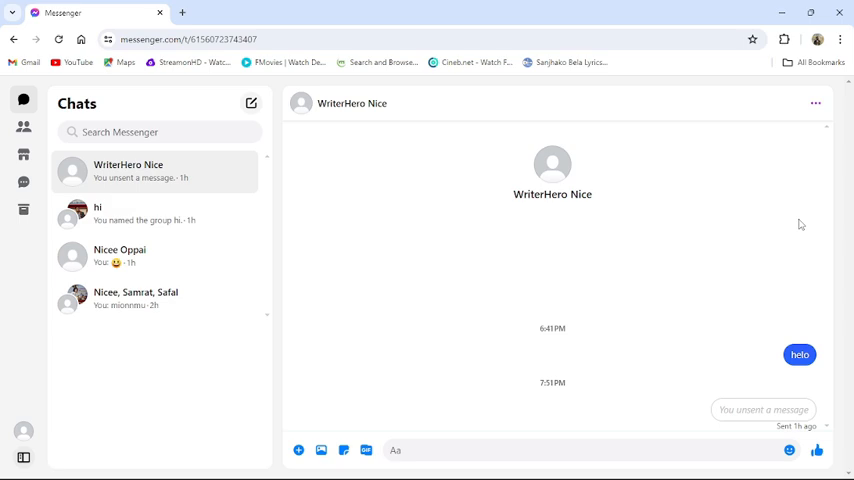
mouse_move(810, 194)
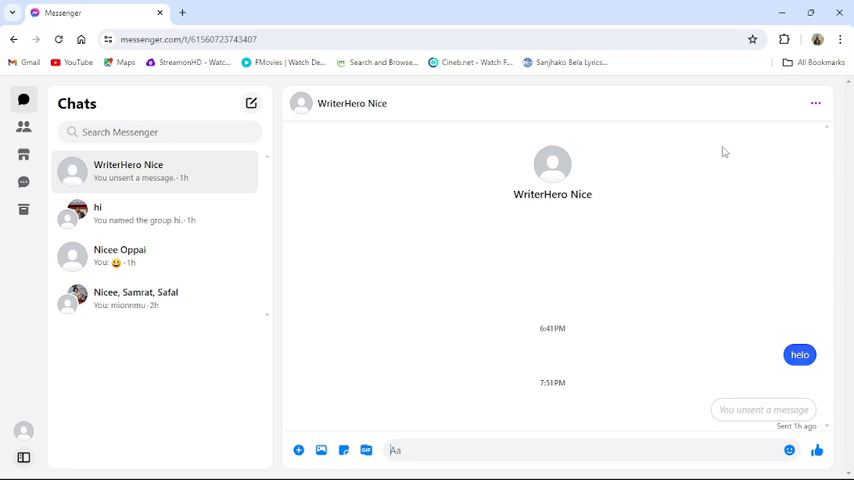
mouse_move(160, 150)
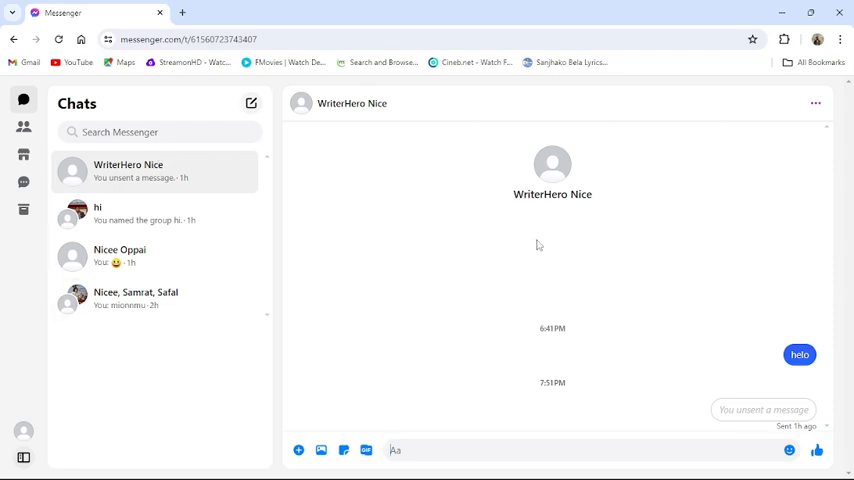
mouse_move(150, 212)
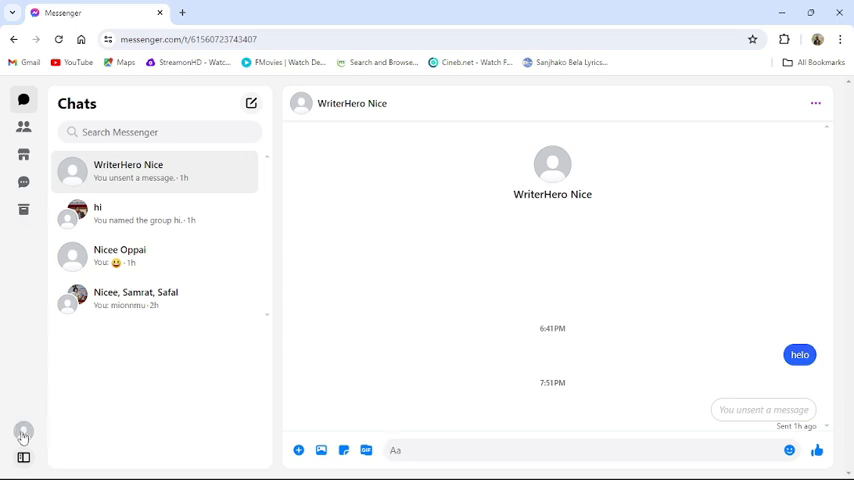
Reach Secure storage via the profile menu, Privacy & safety and End-to-end encrypted chats.
click(24, 432)
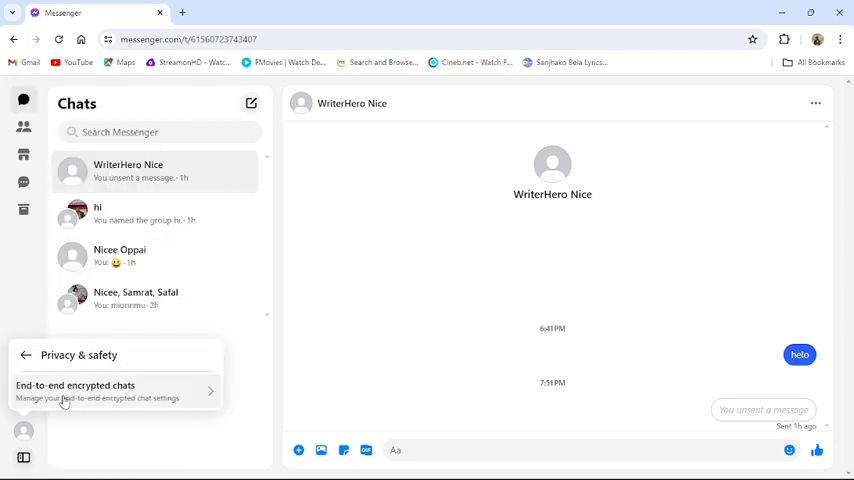
click(76, 390)
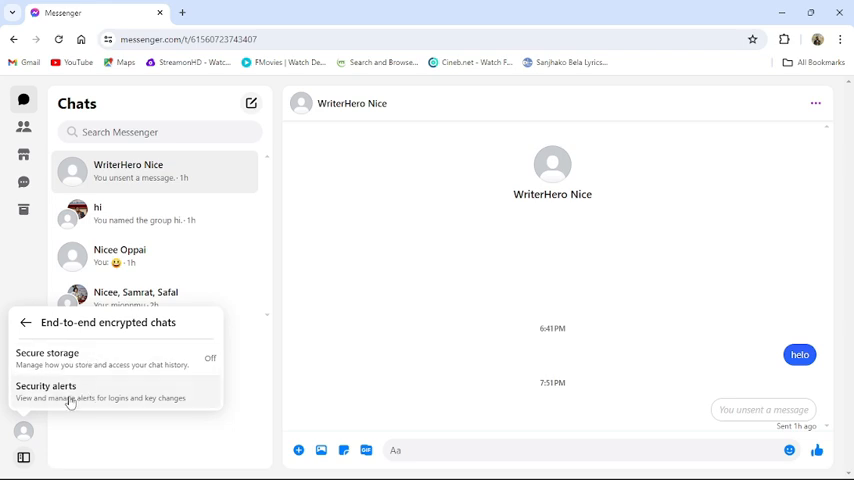
mouse_move(80, 396)
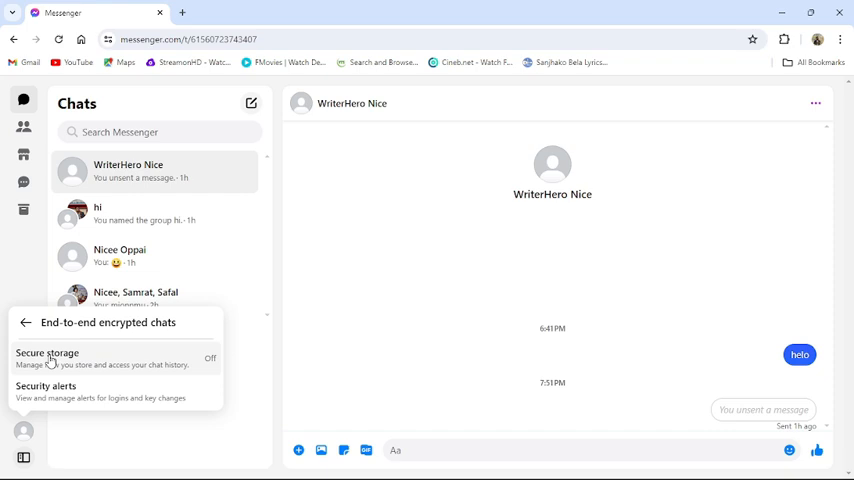
click(48, 352)
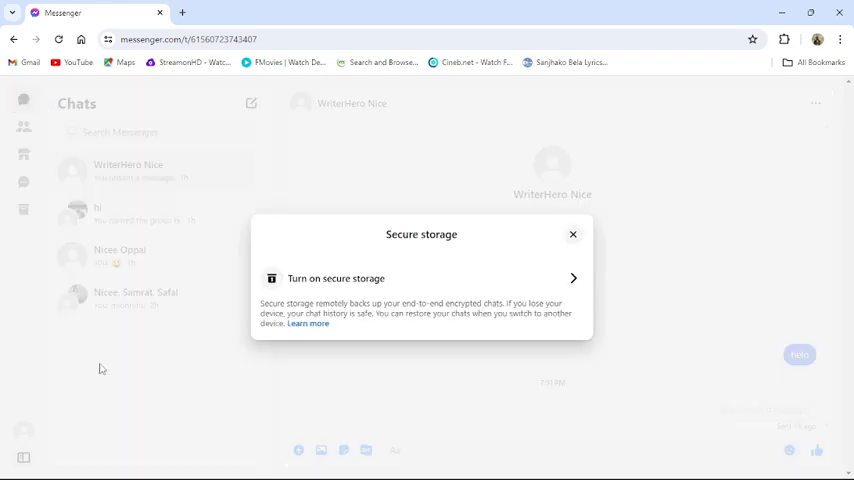
mouse_move(400, 302)
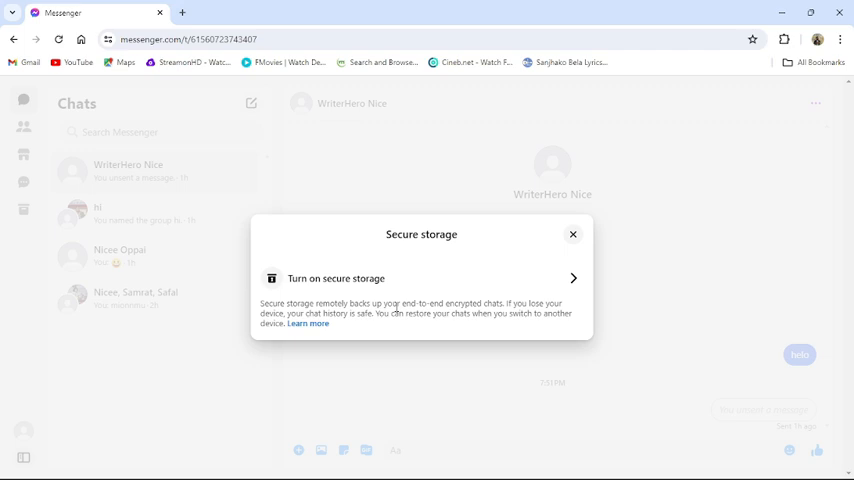
mouse_move(590, 240)
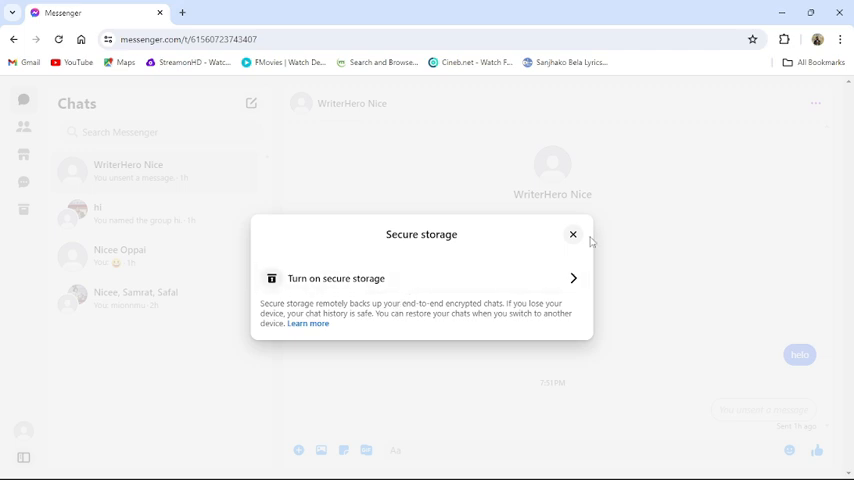
Dismiss the Secure storage dialog without enabling it, returning to the WriterHero Nice chat.
click(572, 234)
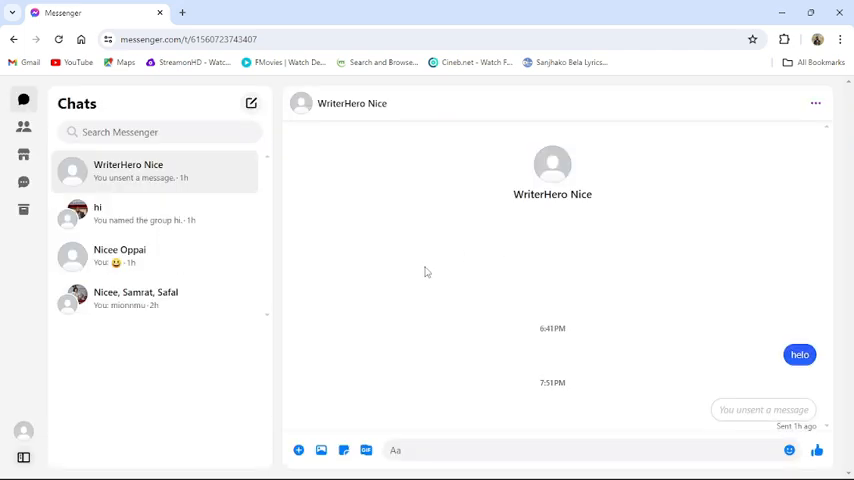